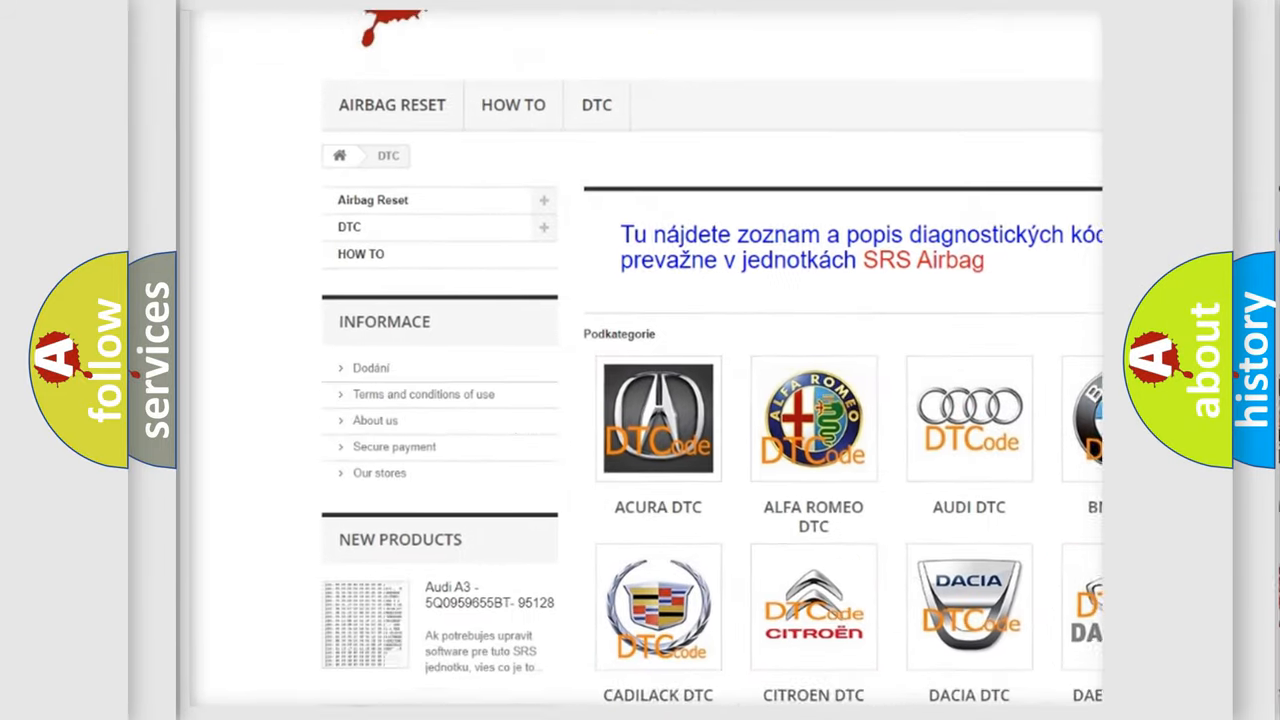
Scroll past the manufacturer logos on airbagreset.sk to the Mercury P2123 code entry
scroll(down, 3)
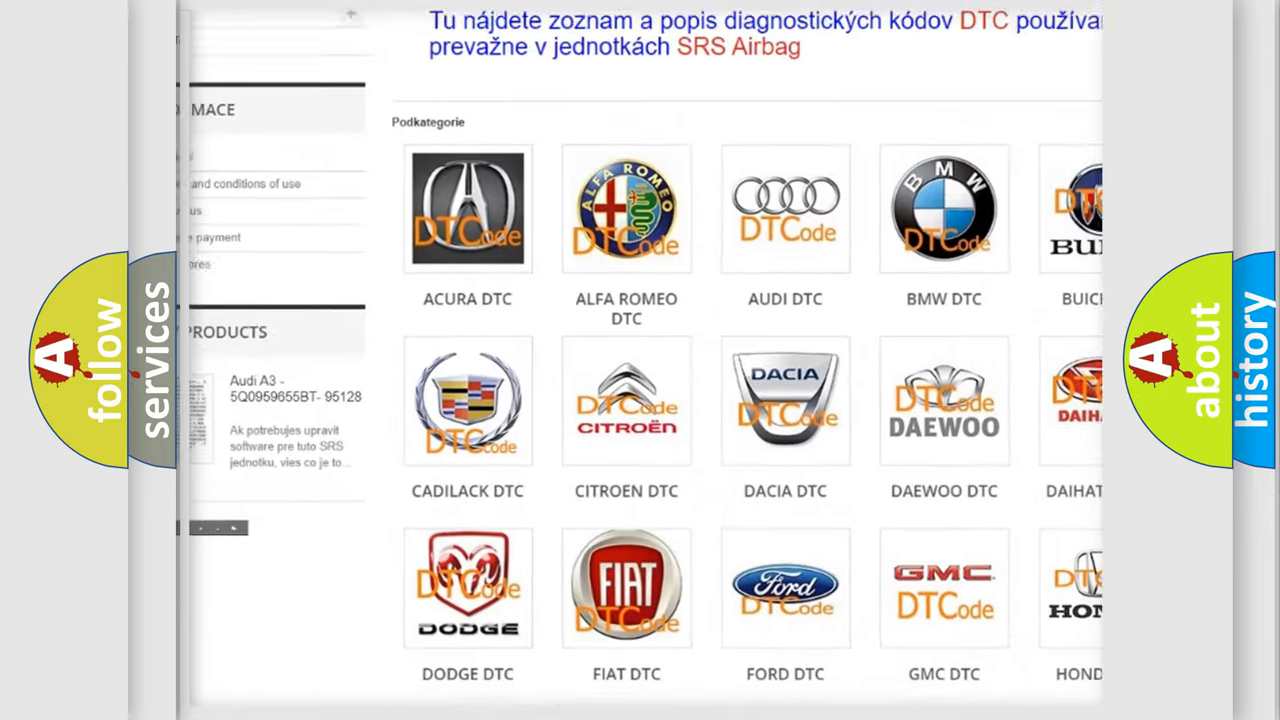
scroll(down, 3)
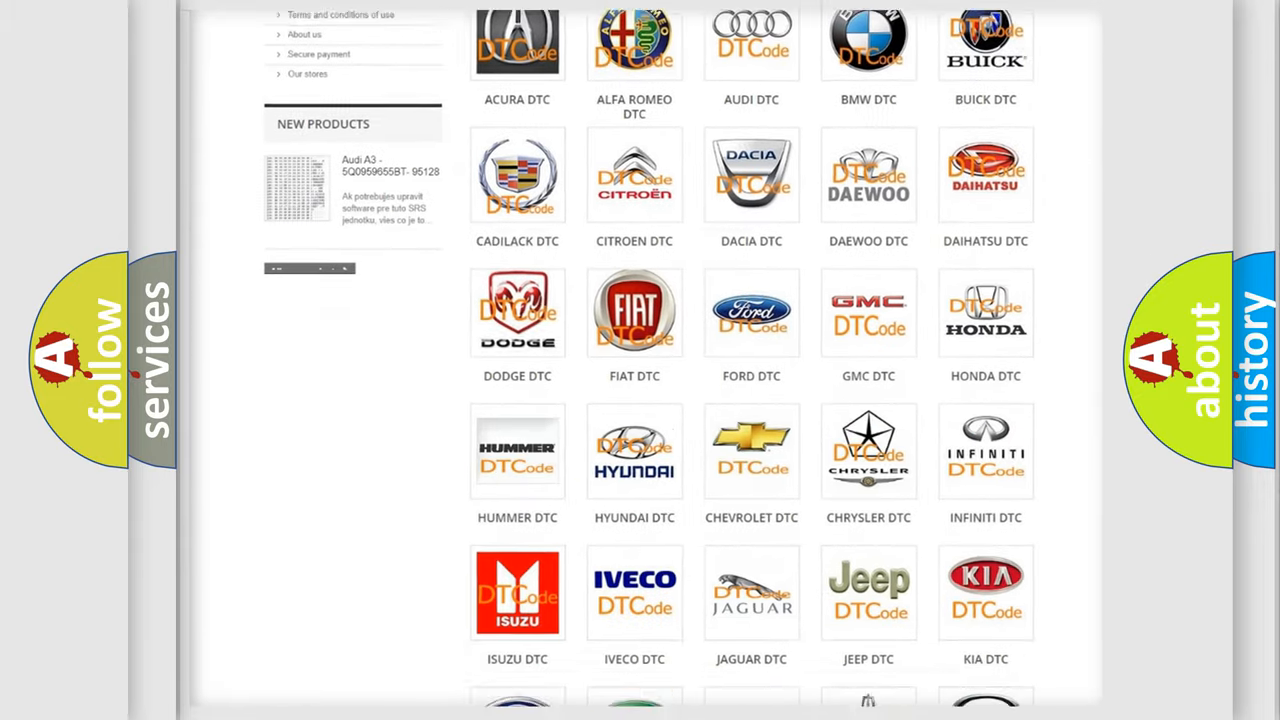
scroll(down, 3)
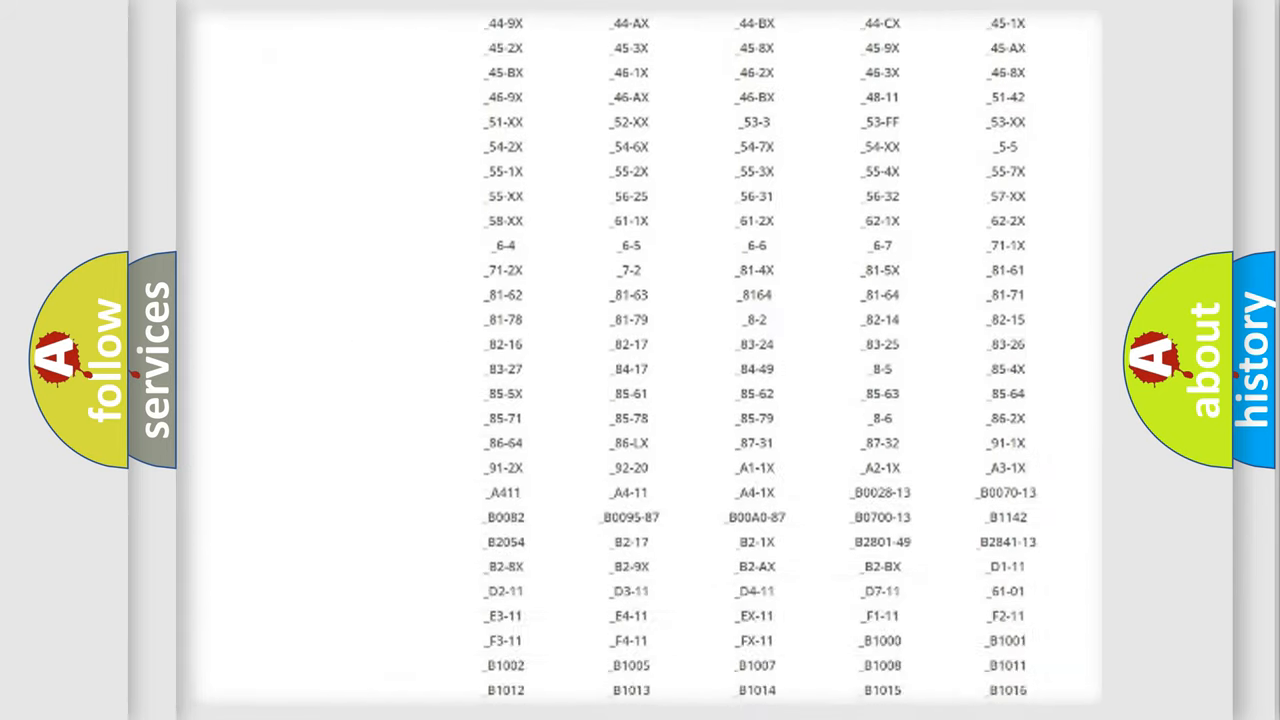
scroll(down, 3)
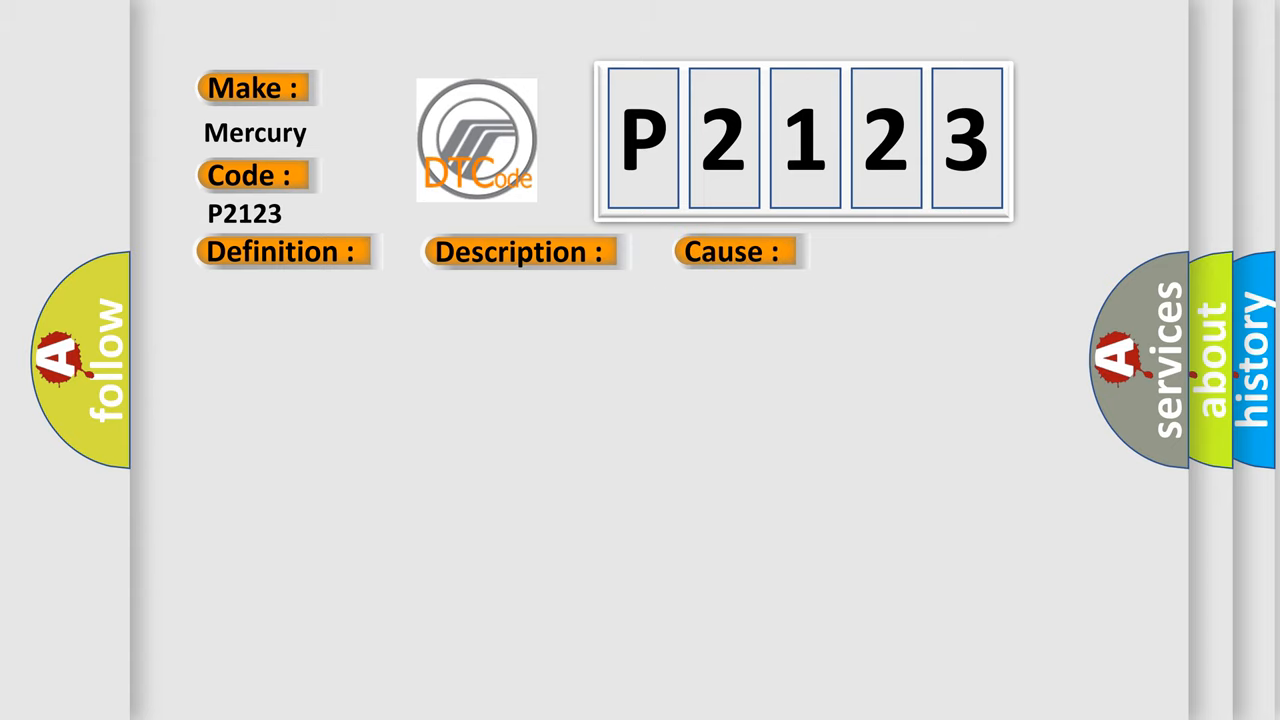
Reveal the P2123 causes: open or shorted CAN bus circuits and body control module misconfiguration
click(733, 251)
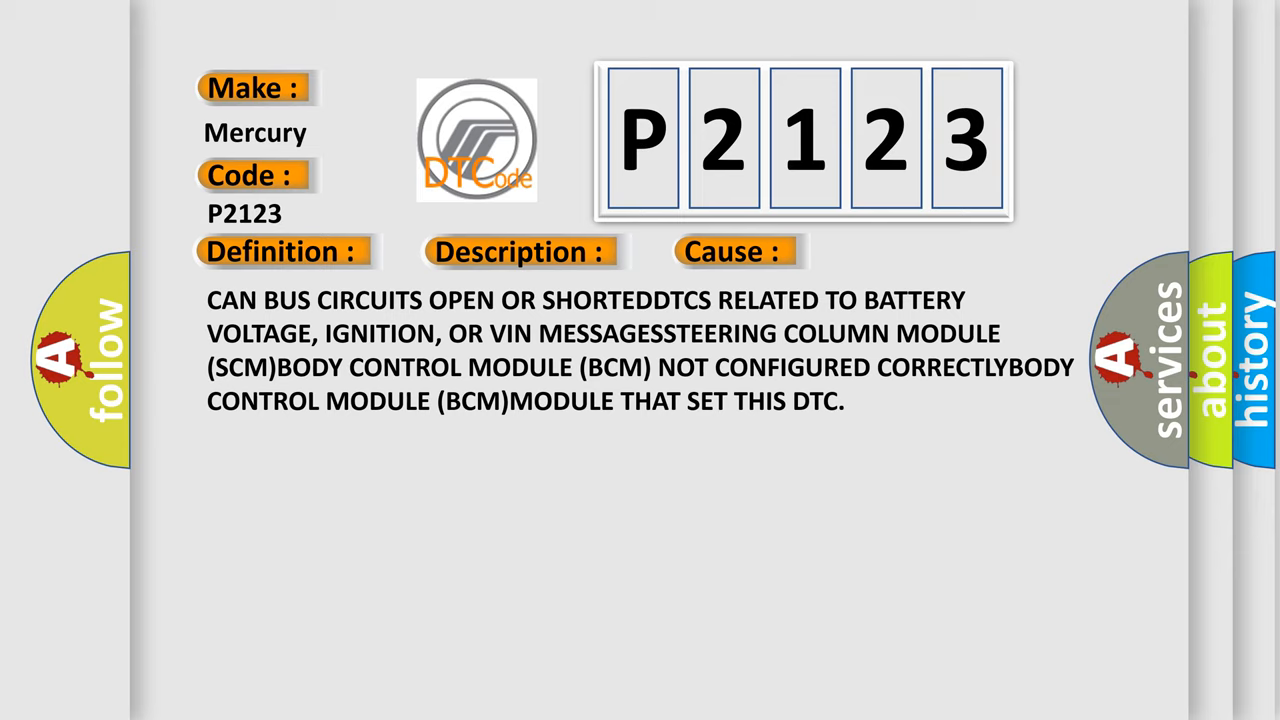